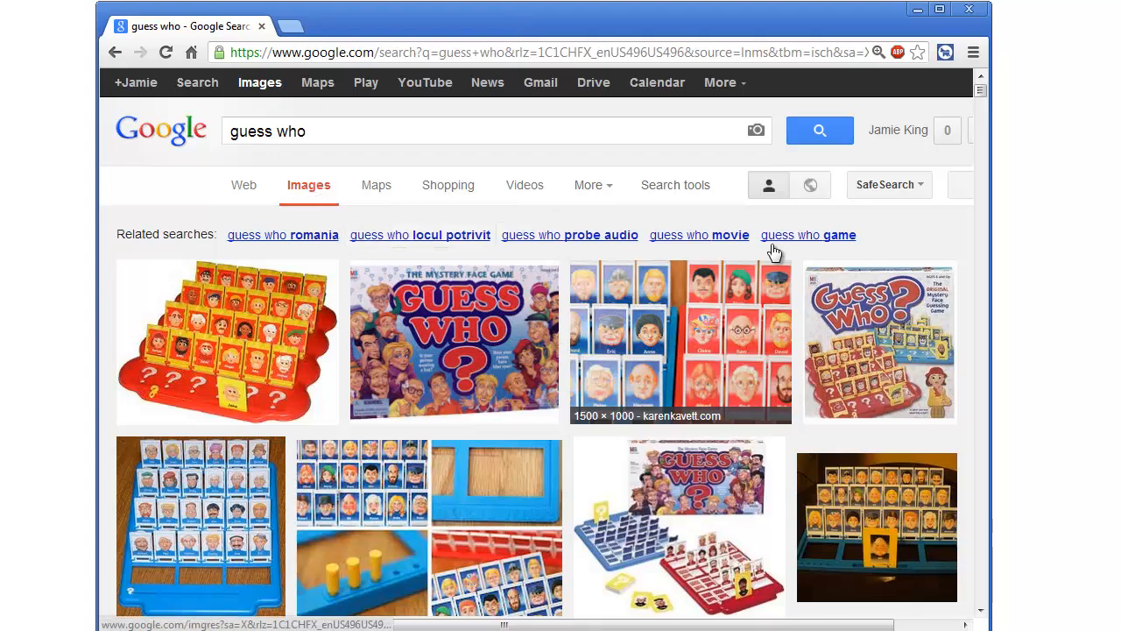
mouse_move(291, 479)
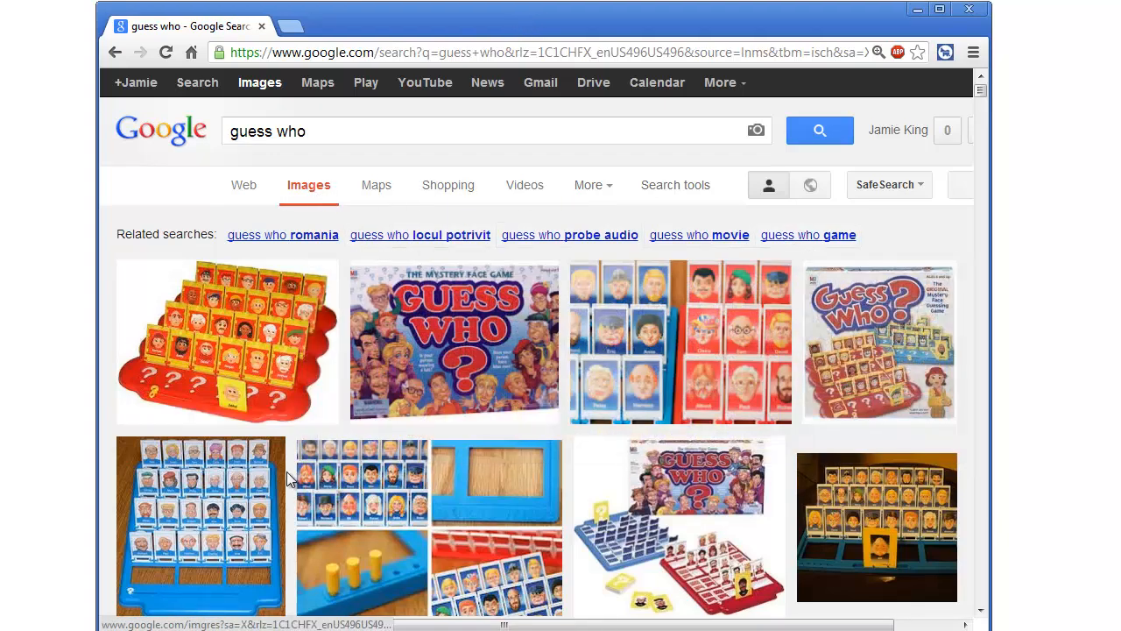
mouse_move(461, 329)
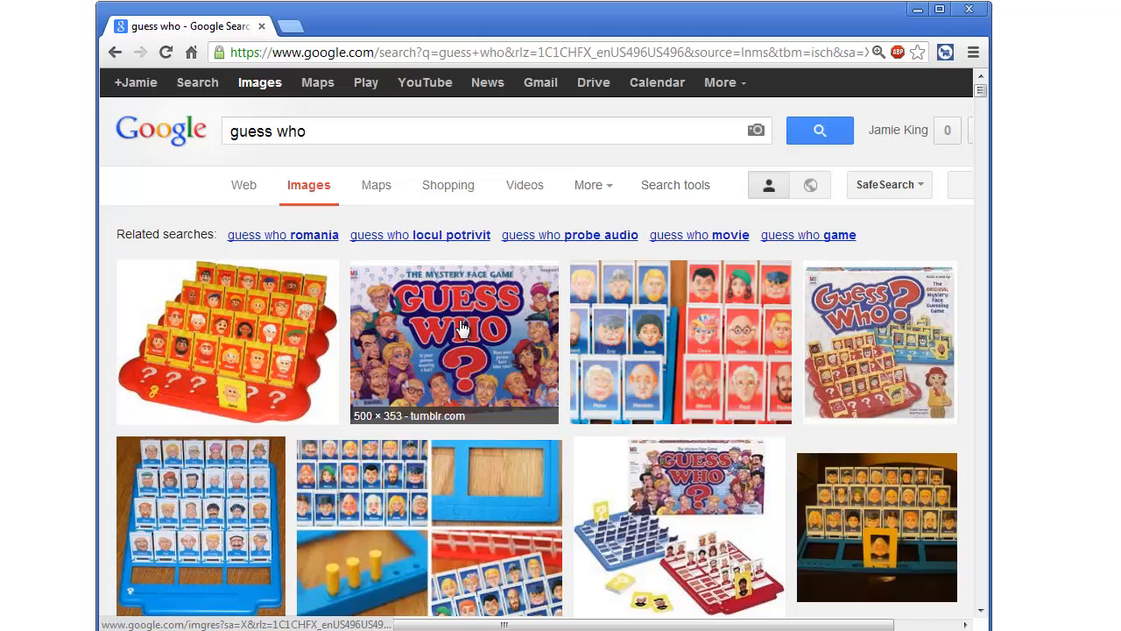
mouse_move(822, 280)
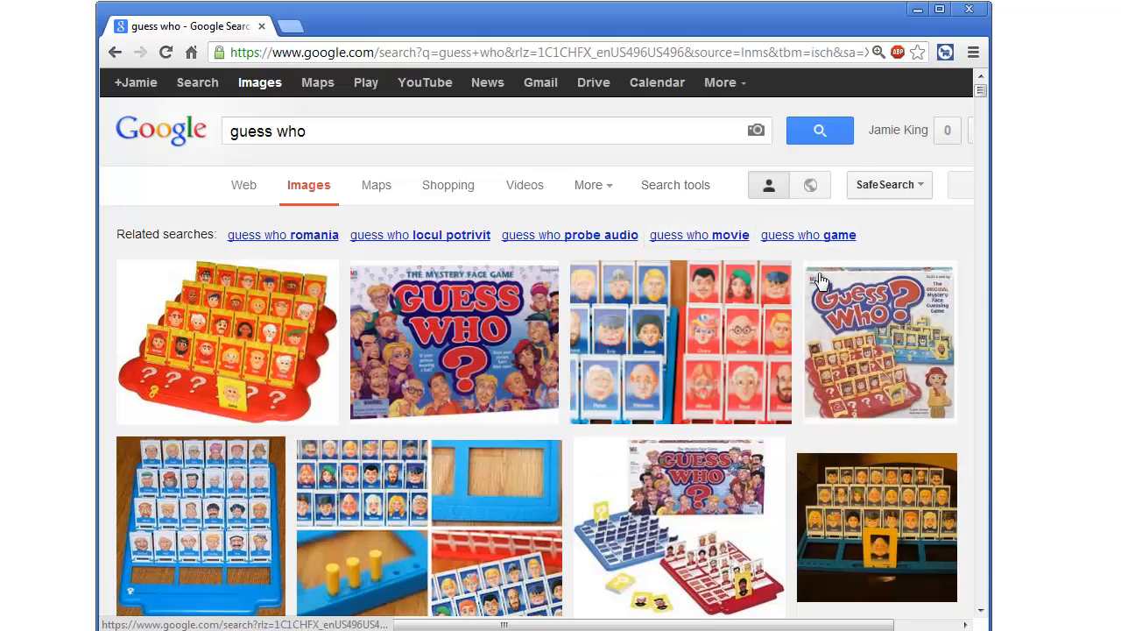
- Open the karenkavett.com Guess Who board photo preview from the 'guess who' image results
left_click(681, 342)
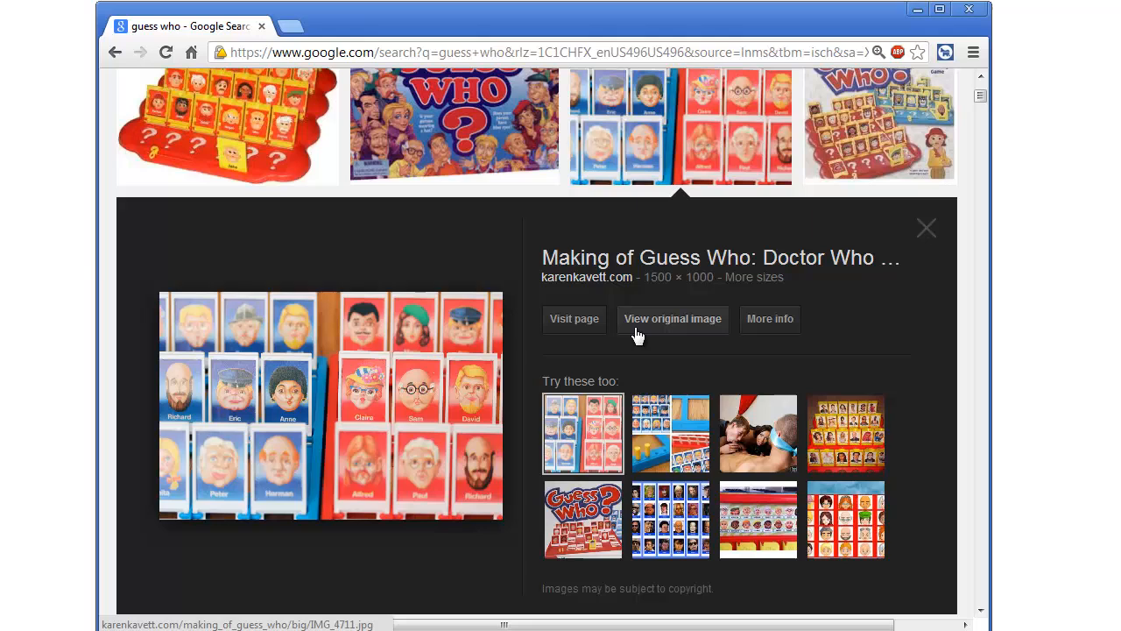
left_click(672, 318)
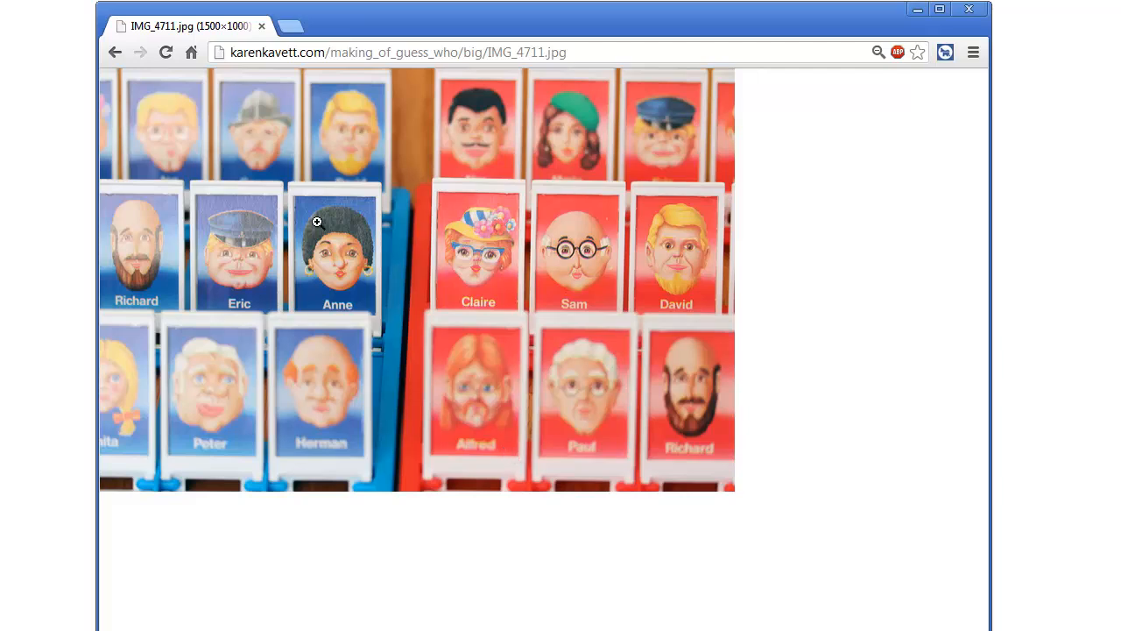
mouse_move(584, 285)
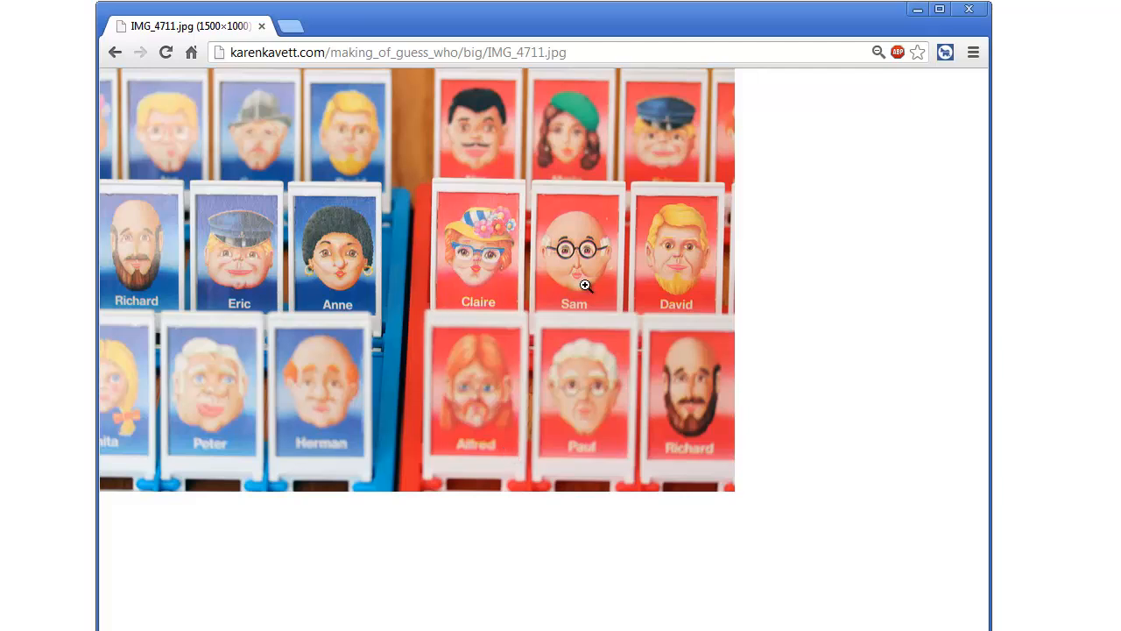
mouse_move(329, 238)
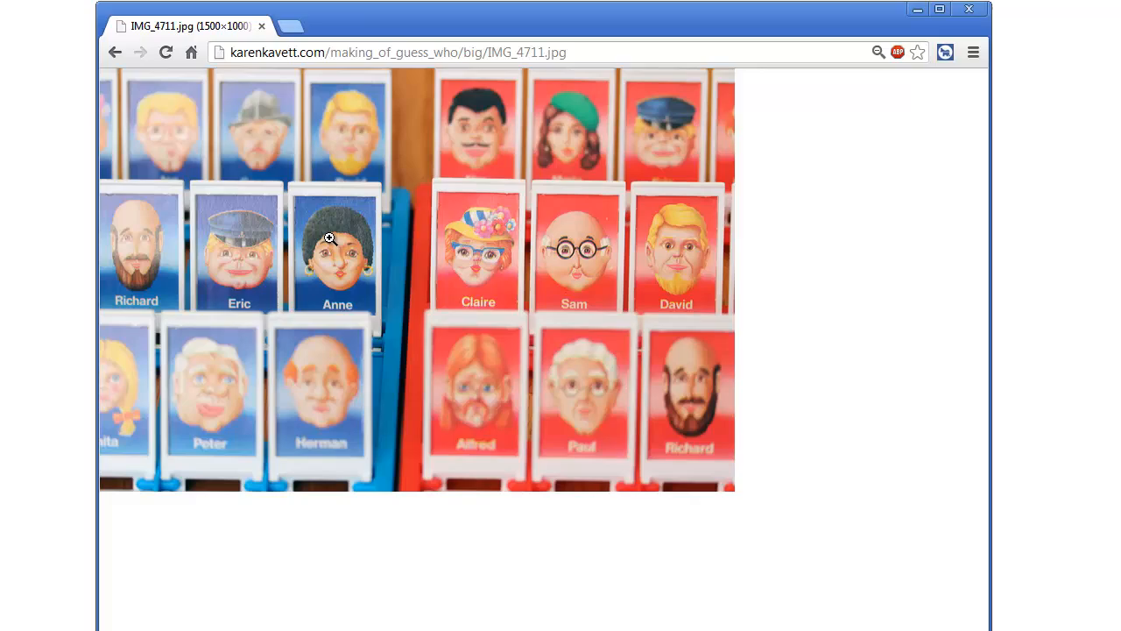
left_click(115, 52)
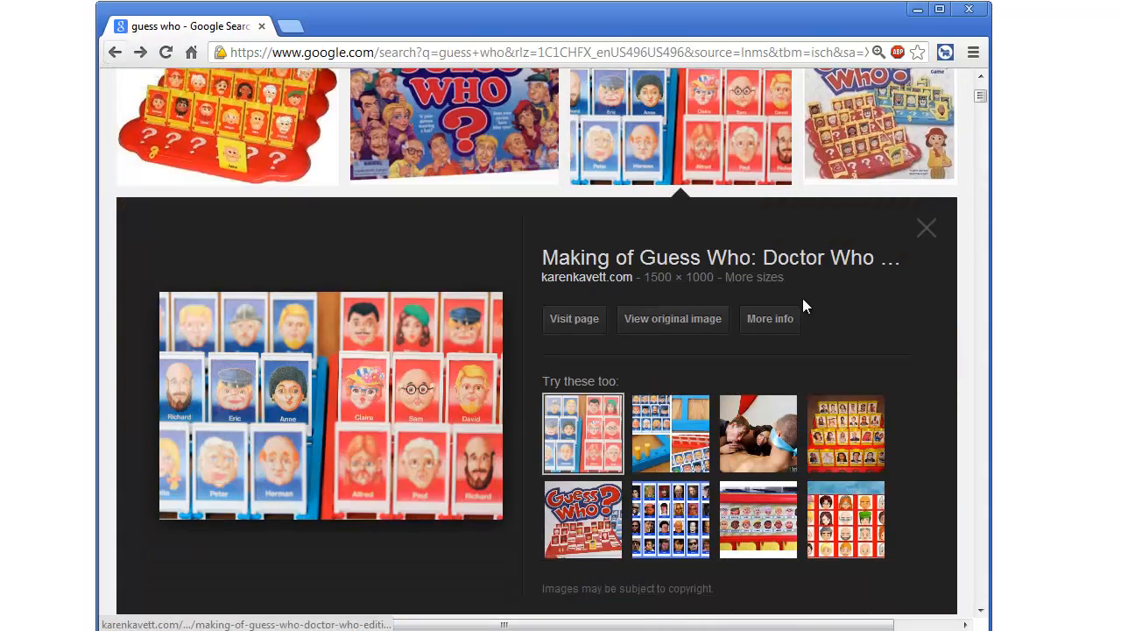
mouse_move(927, 228)
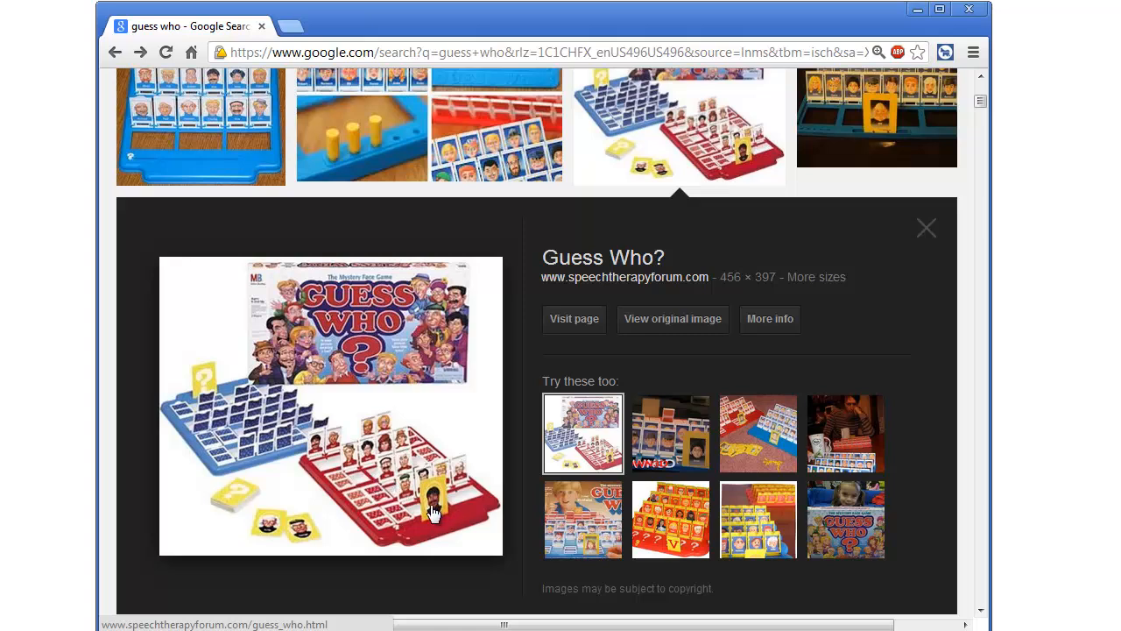
mouse_move(383, 473)
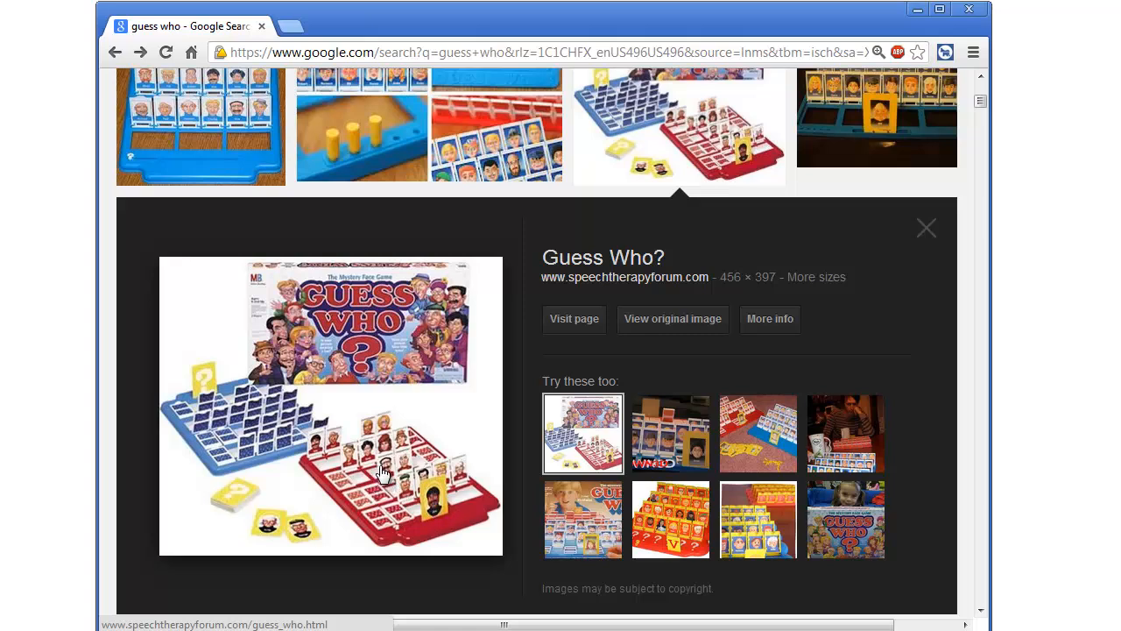
mouse_move(206, 385)
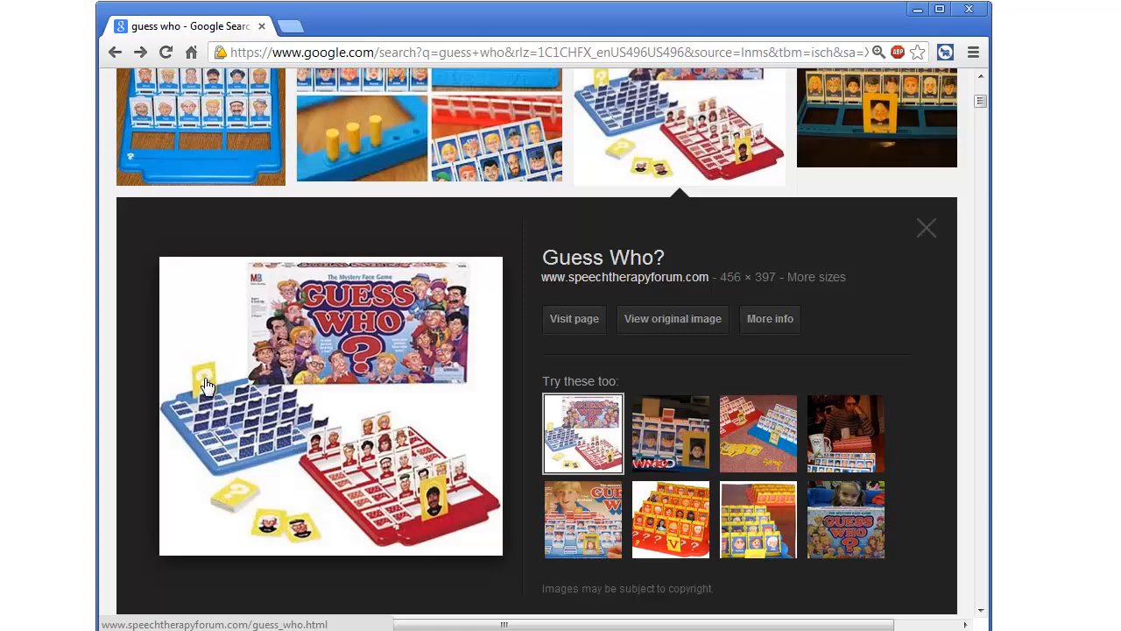
mouse_move(221, 419)
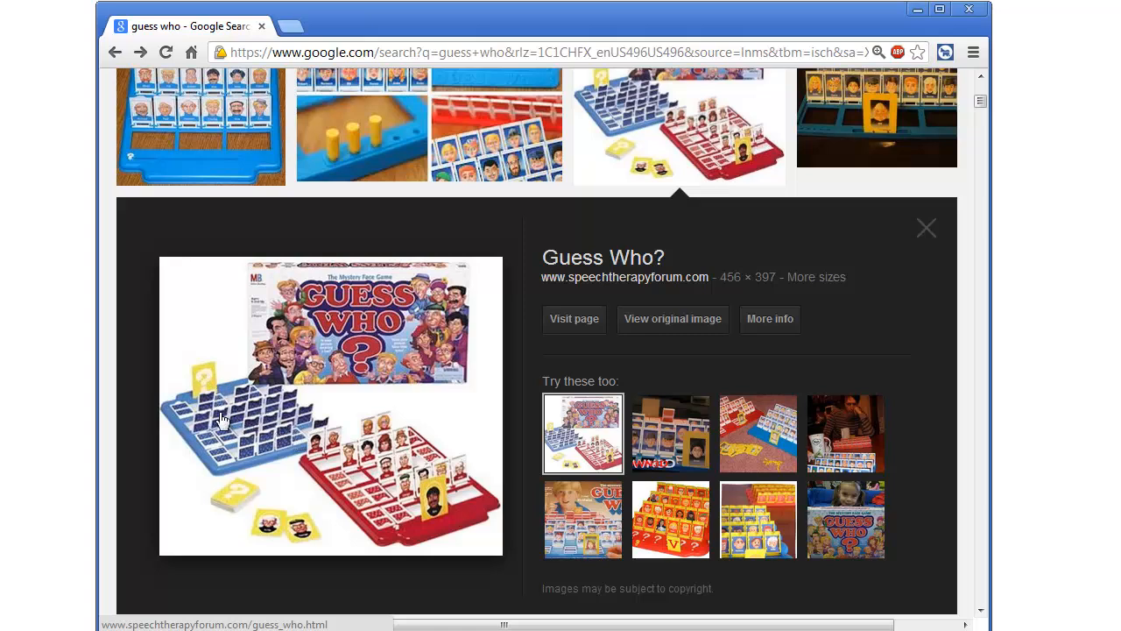
mouse_move(255, 399)
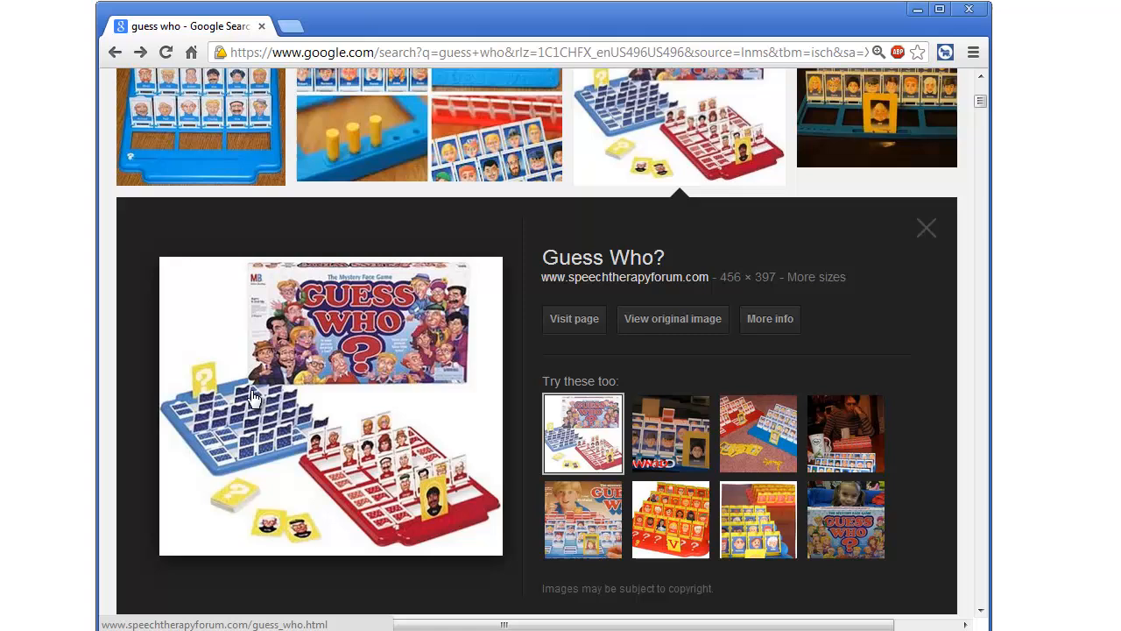
mouse_move(407, 495)
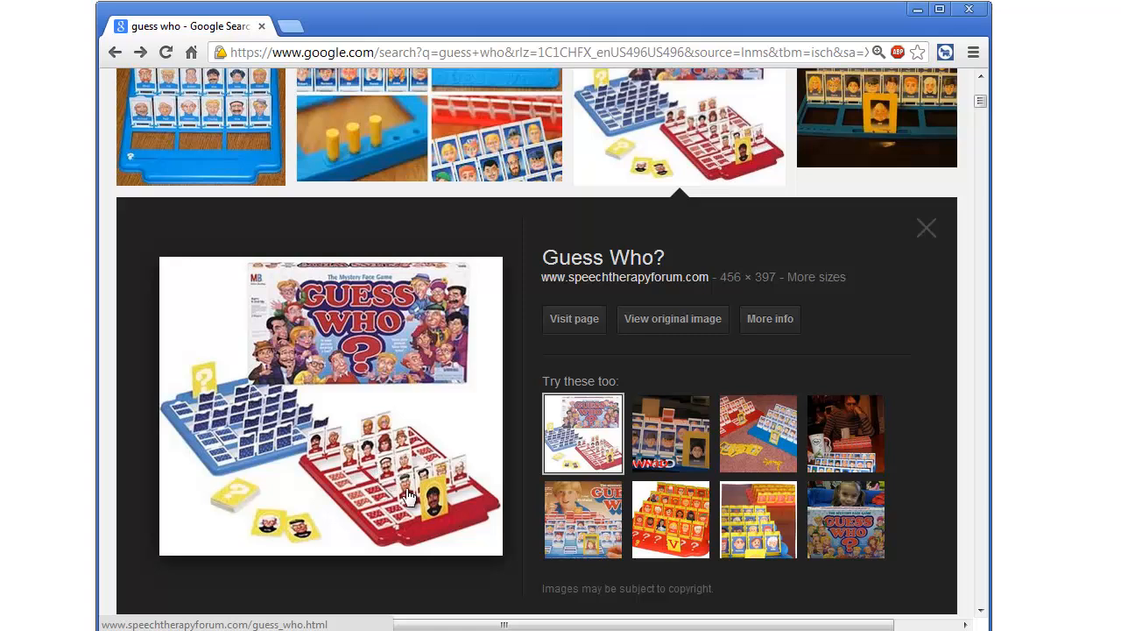
mouse_move(206, 393)
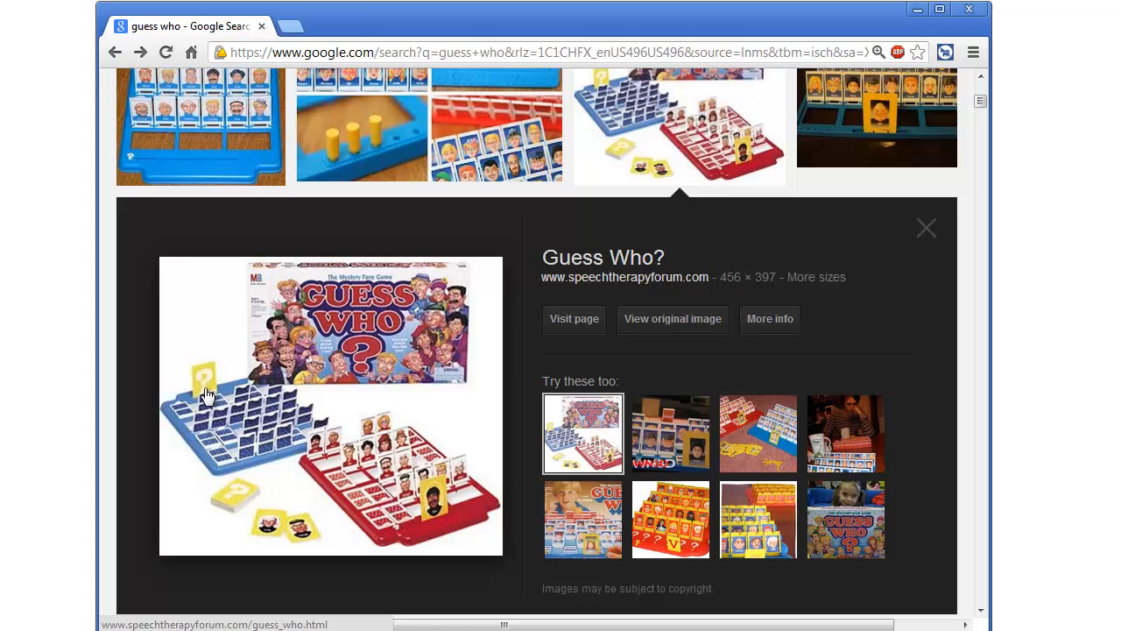
mouse_move(410, 454)
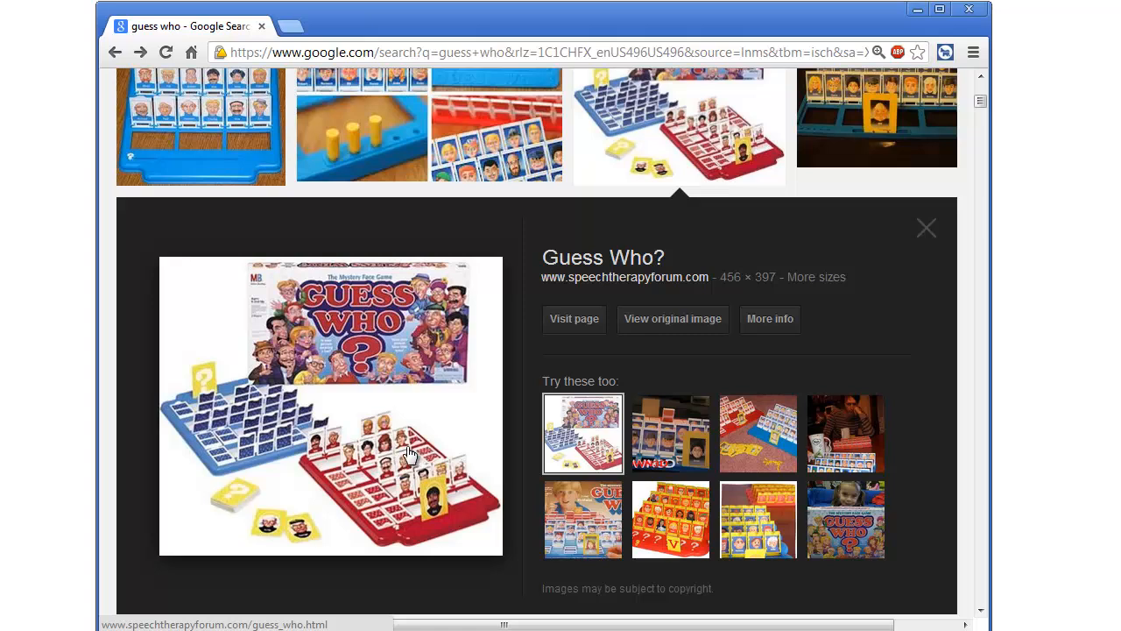
mouse_move(331, 440)
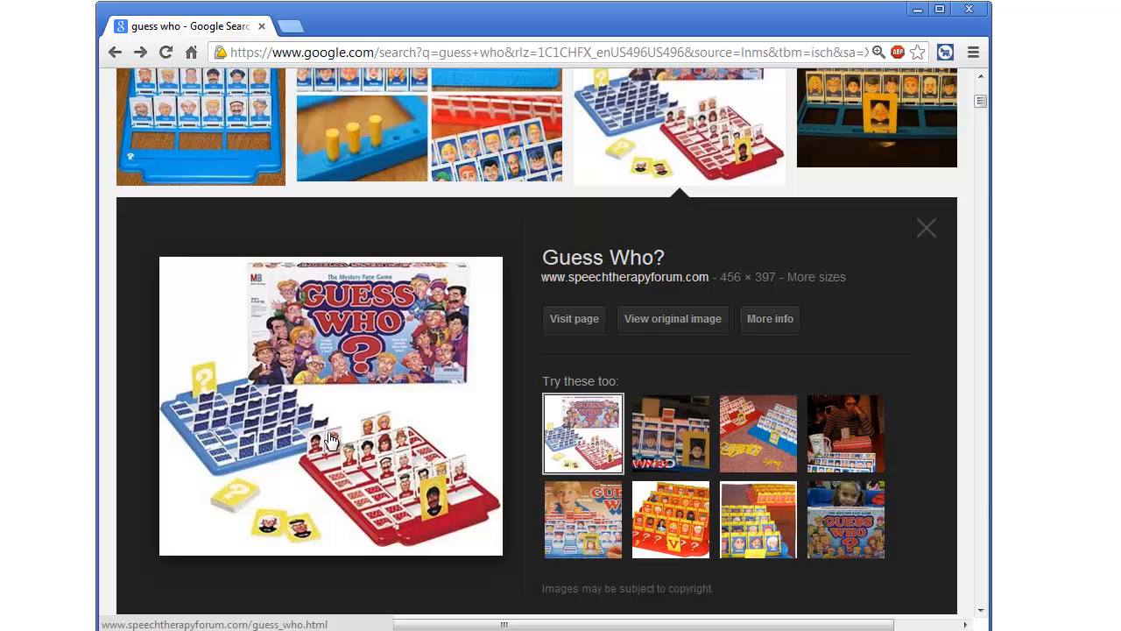
mouse_move(239, 420)
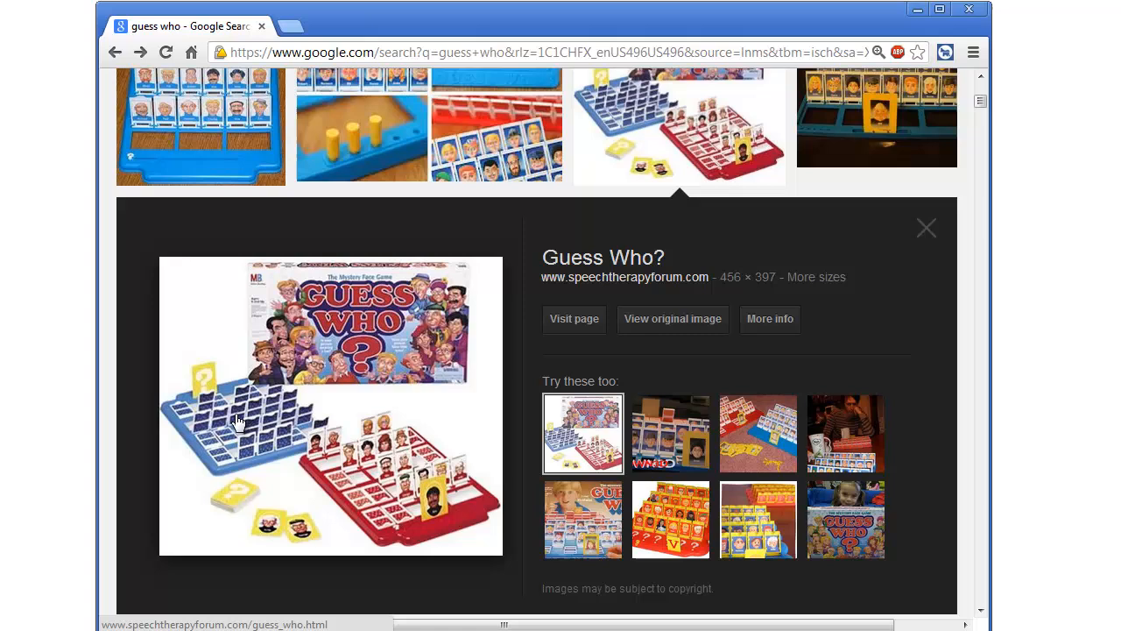
mouse_move(244, 418)
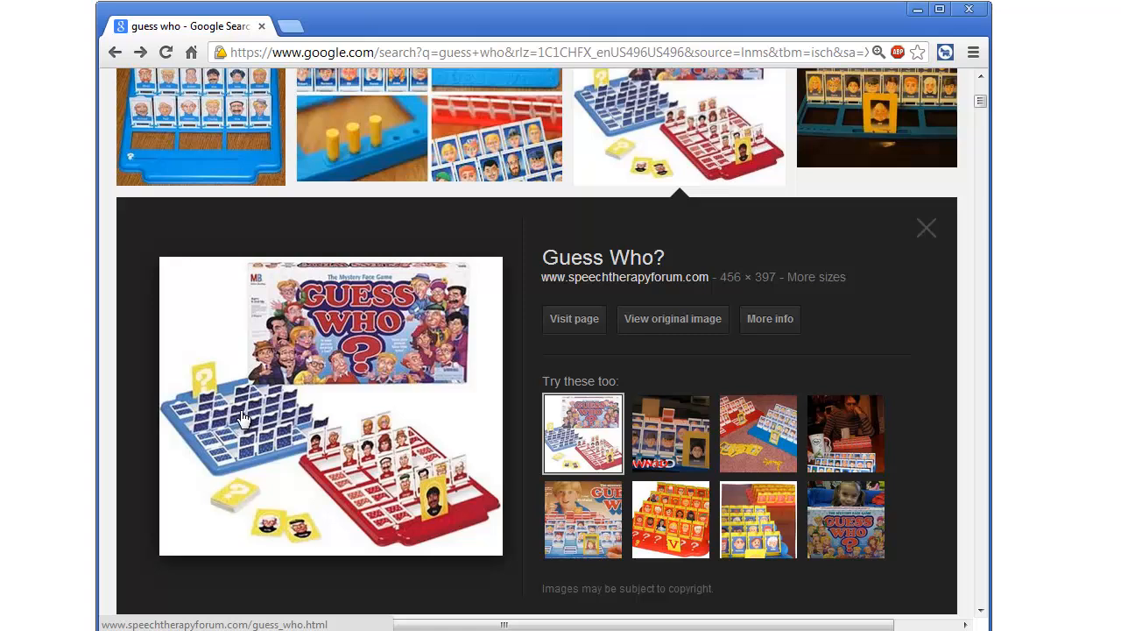
mouse_move(317, 447)
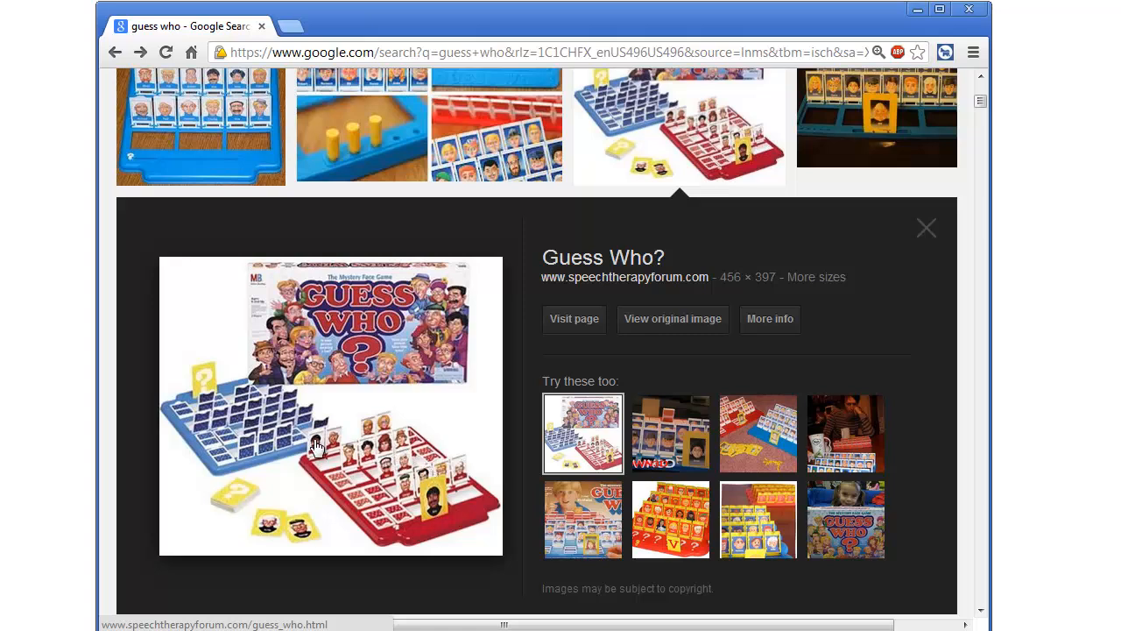
mouse_move(351, 462)
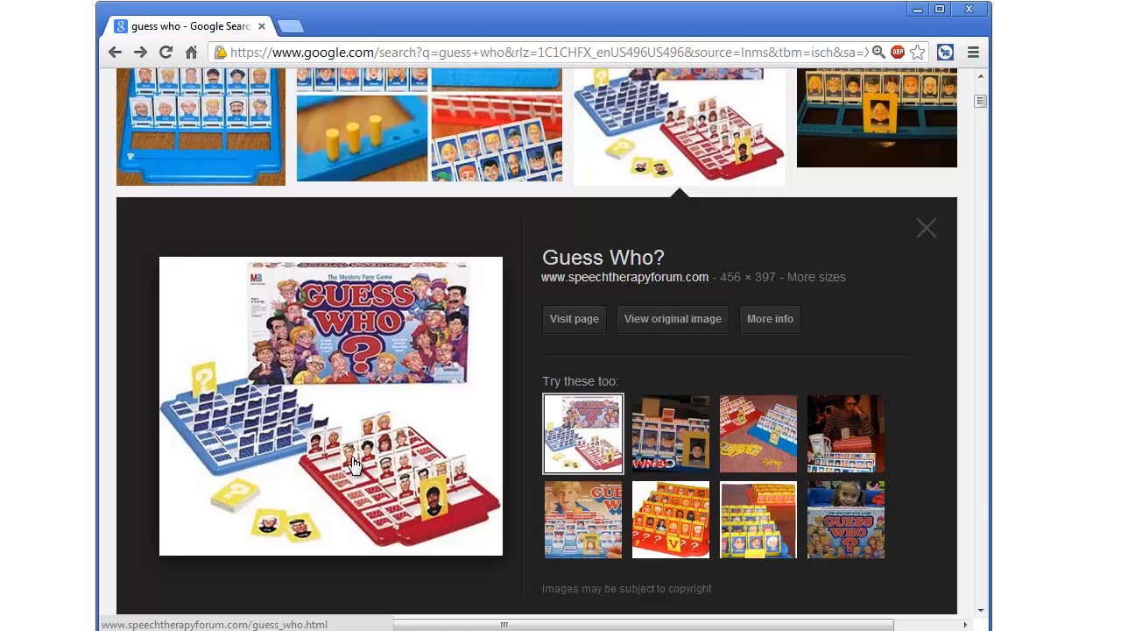
mouse_move(389, 377)
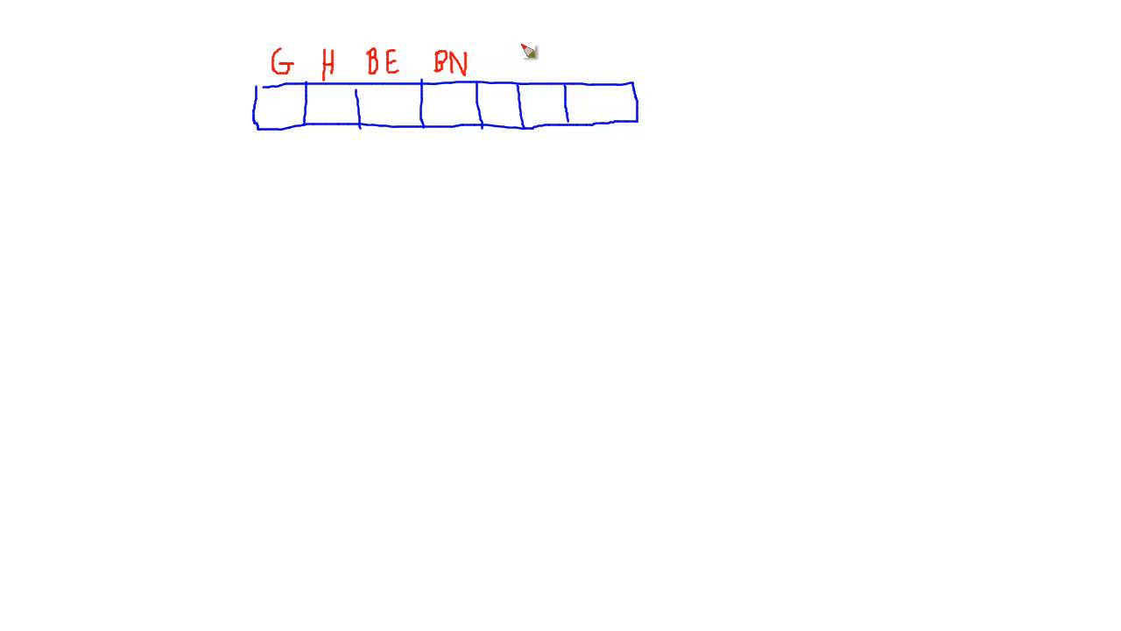
mouse_move(508, 68)
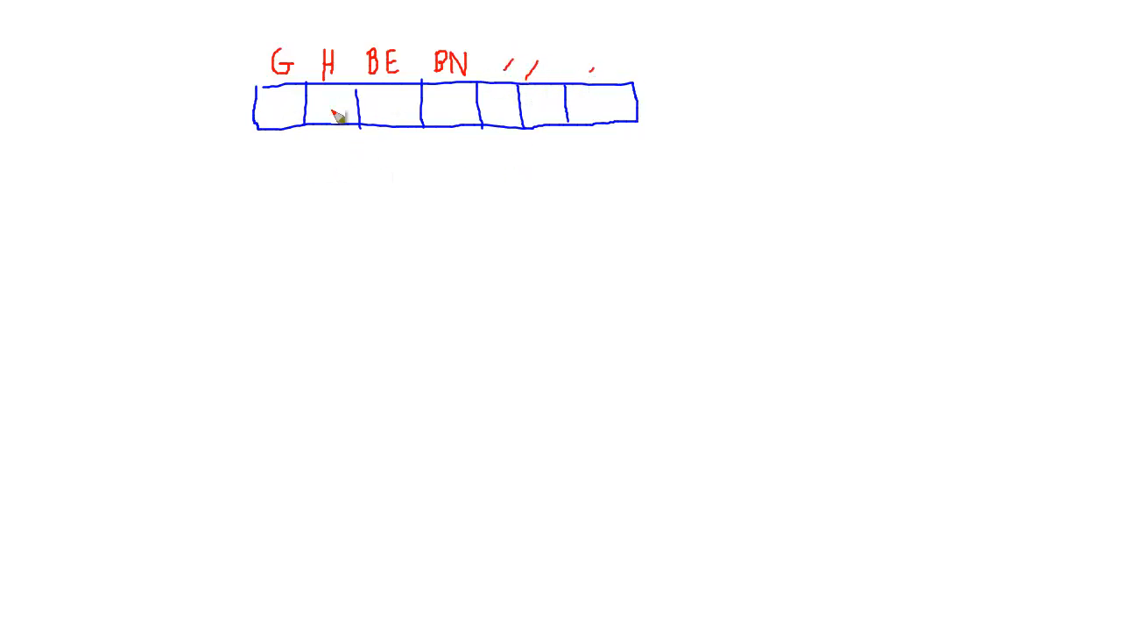
right_click(338, 113)
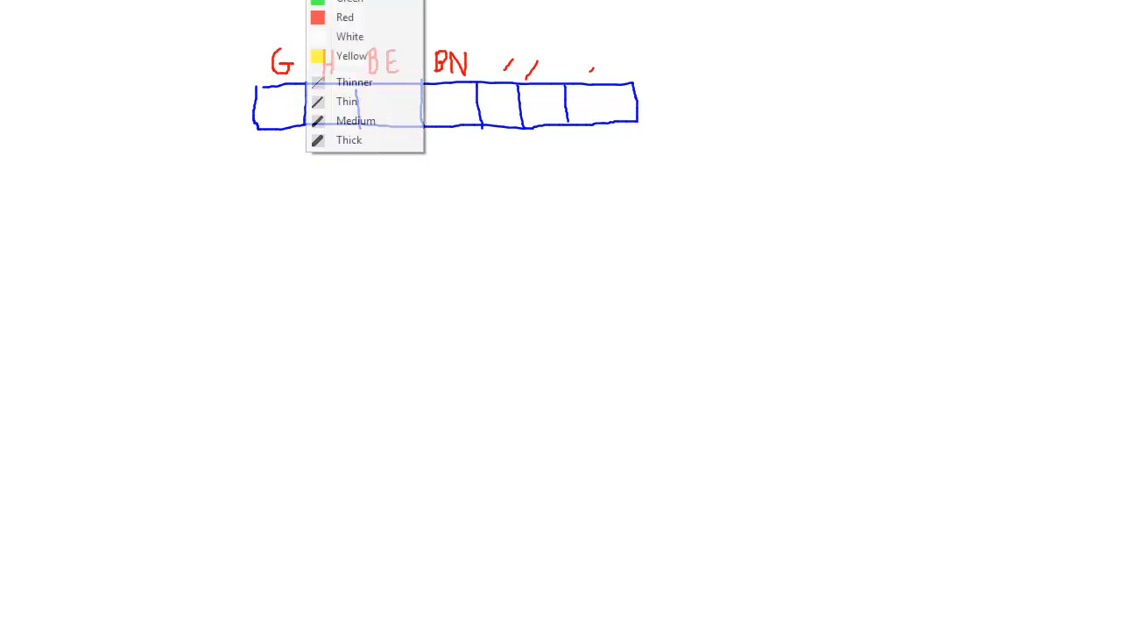
left_click(347, 101)
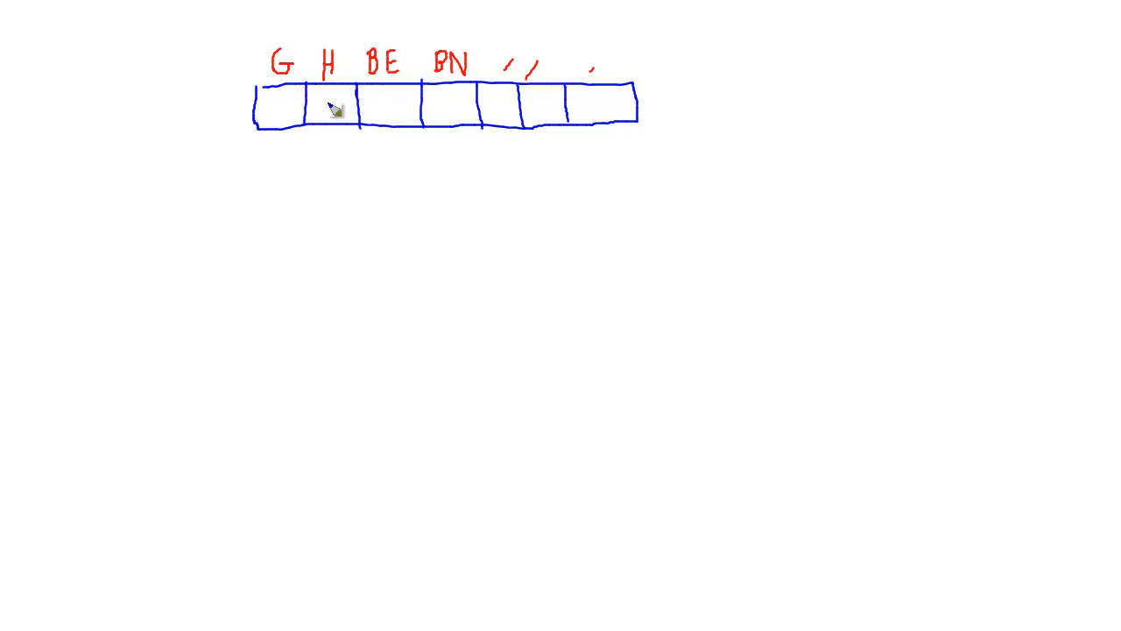
mouse_move(442, 138)
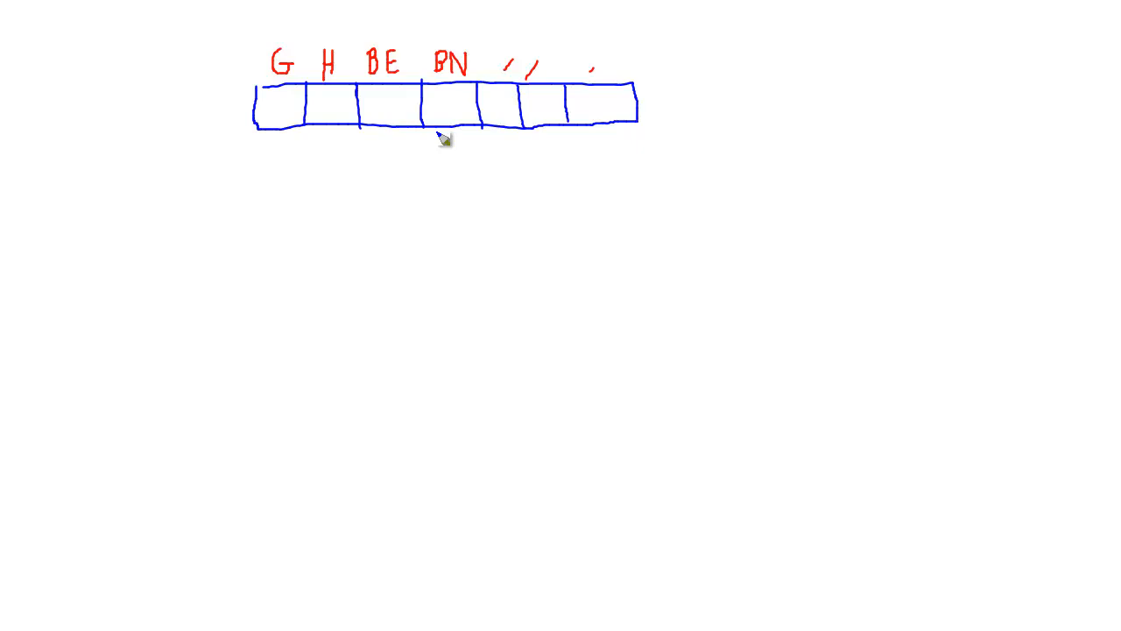
mouse_move(394, 92)
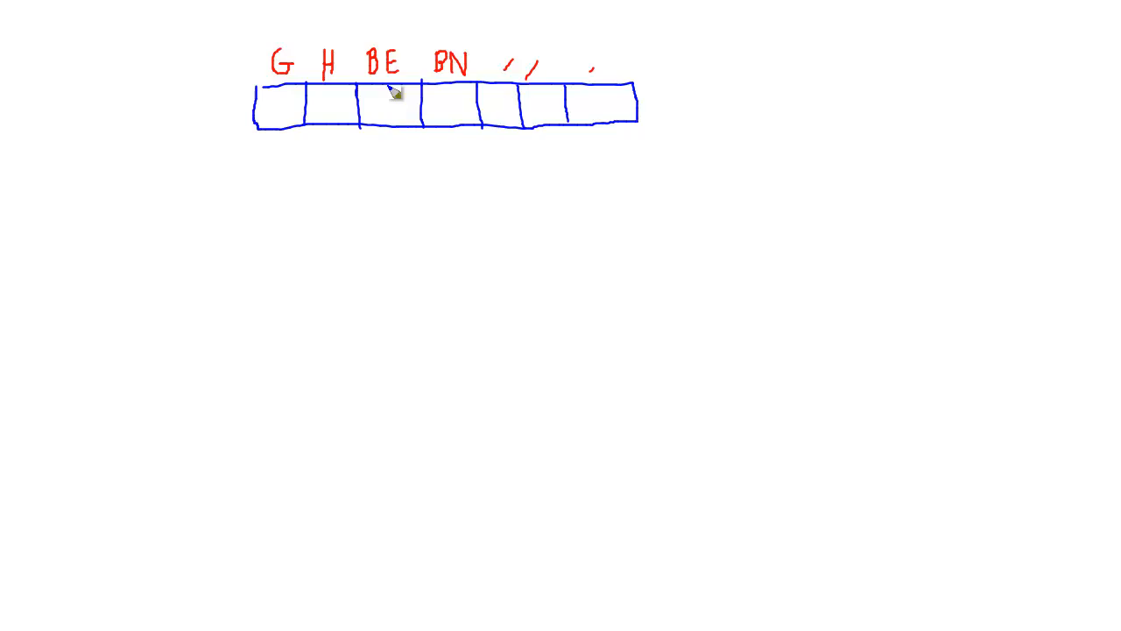
mouse_move(398, 97)
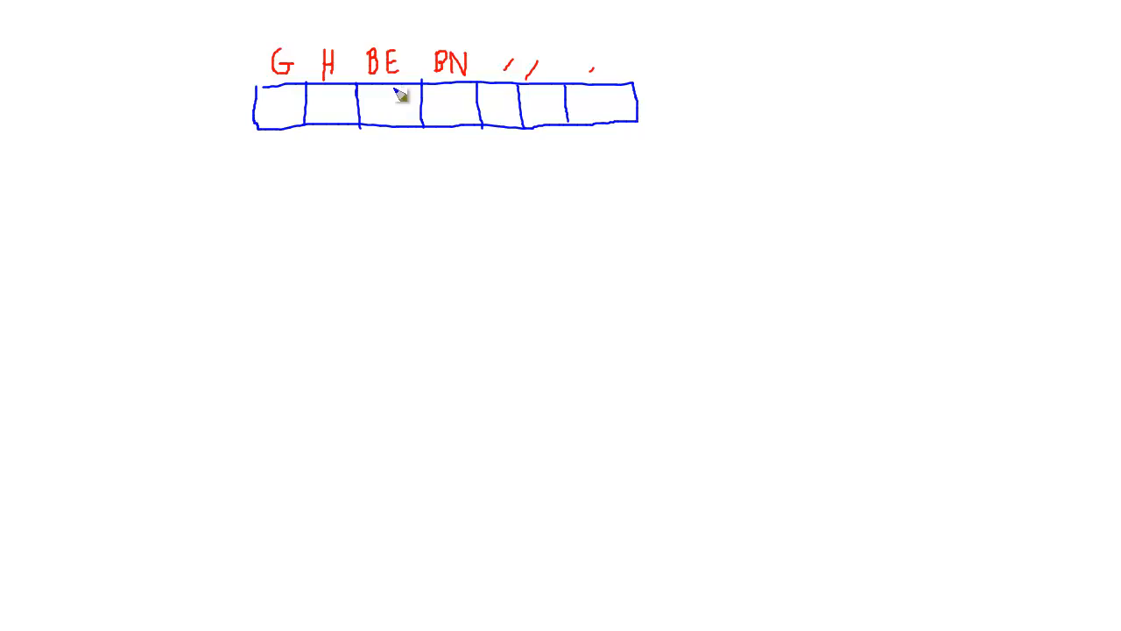
mouse_move(394, 118)
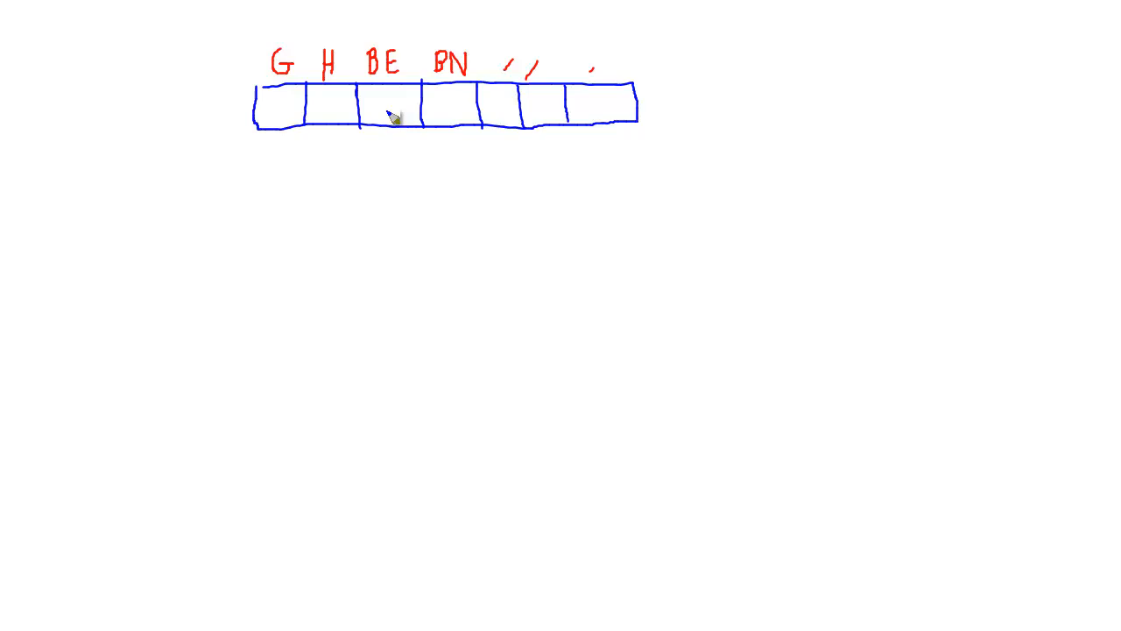
mouse_move(393, 107)
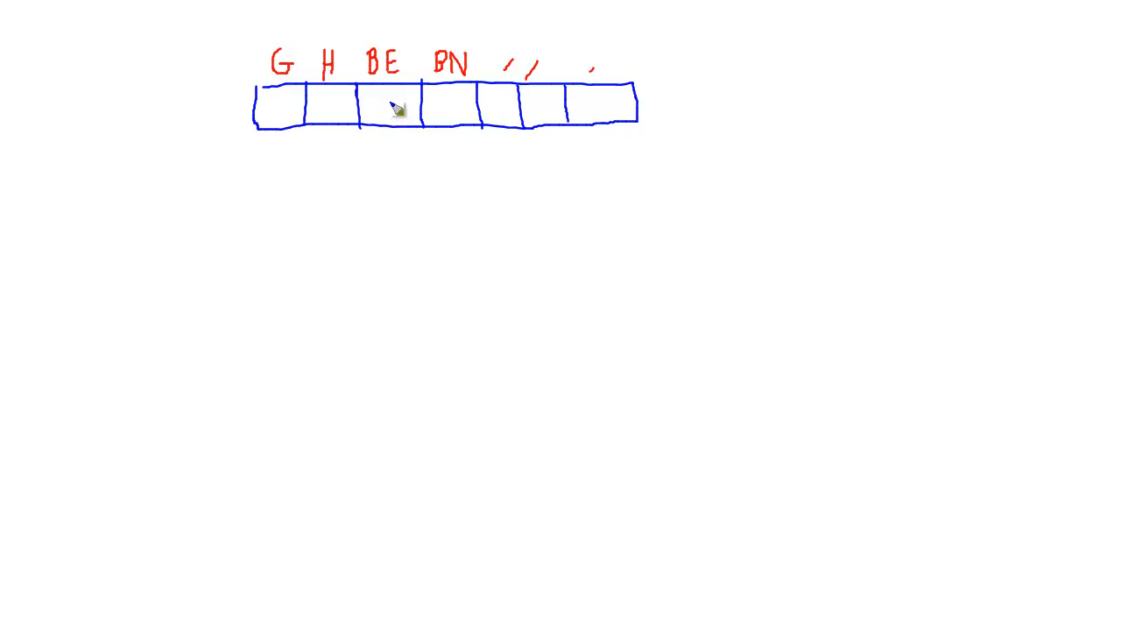